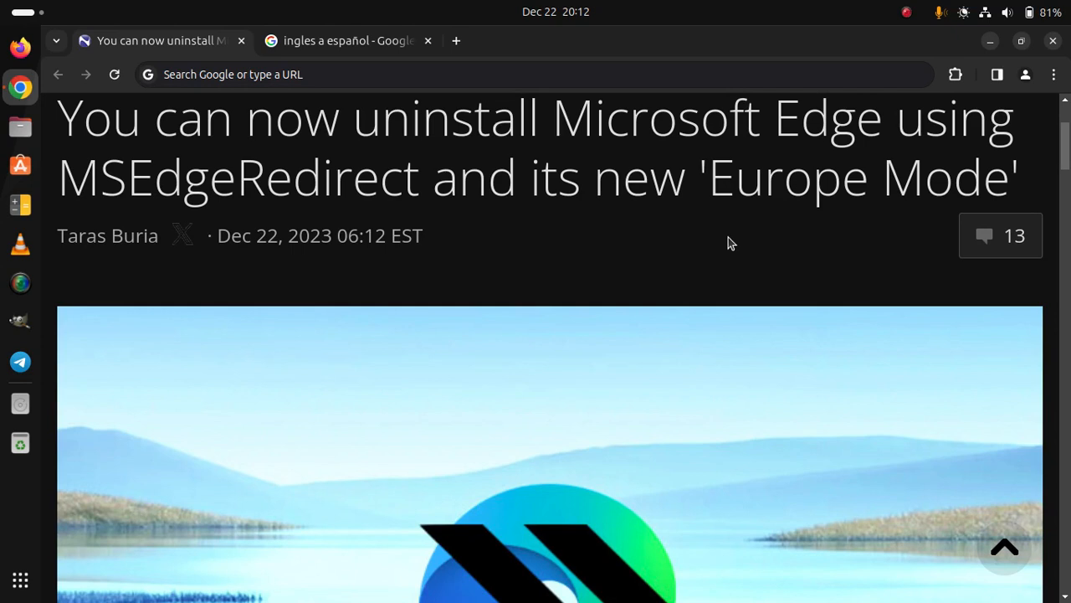
{"action": "scroll", "scroll_direction": "down", "scroll_amount": 3}
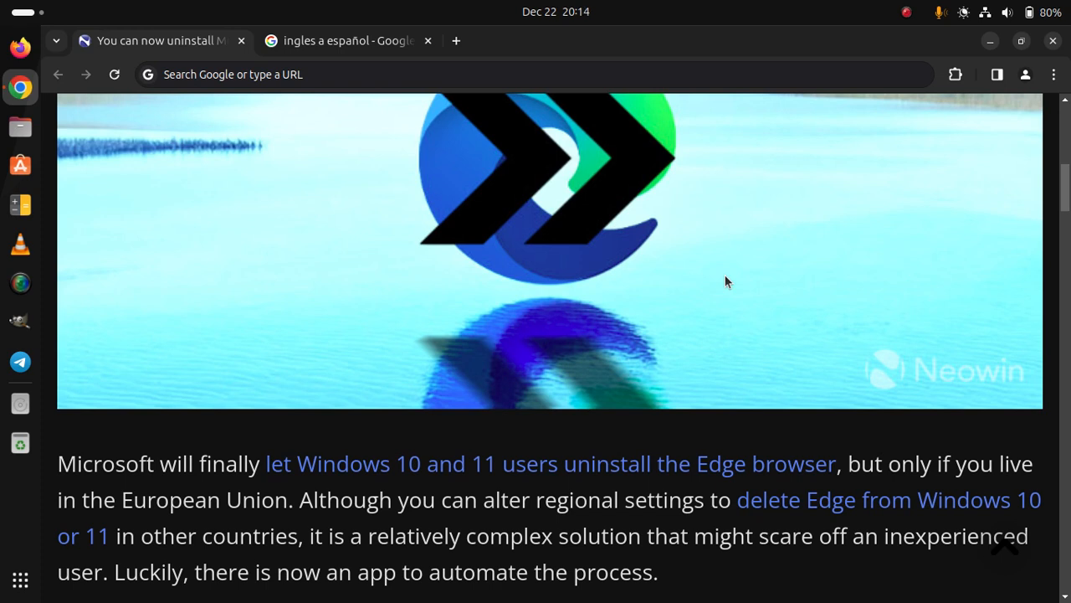
{"action": "mouse_move", "coordinate": [895, 52]}
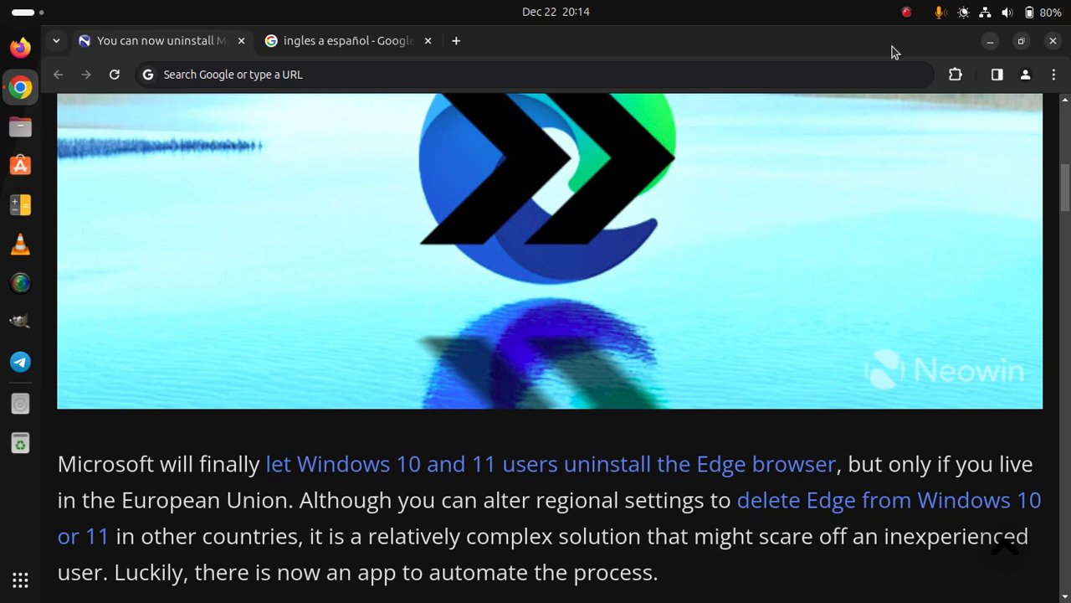
{"action": "mouse_move", "coordinate": [760, 283]}
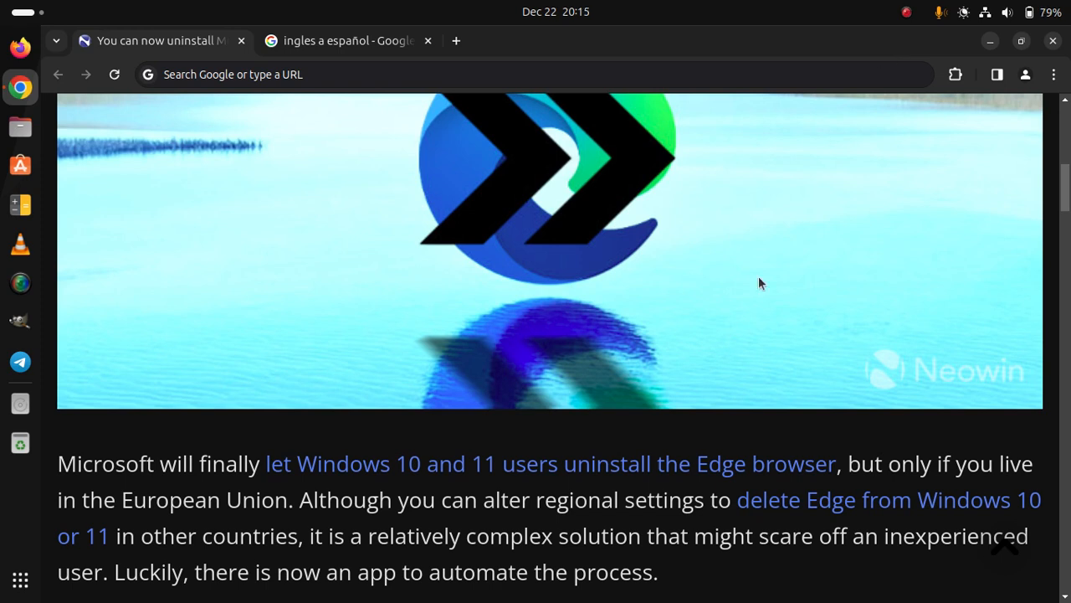
{"action": "mouse_move", "coordinate": [723, 244]}
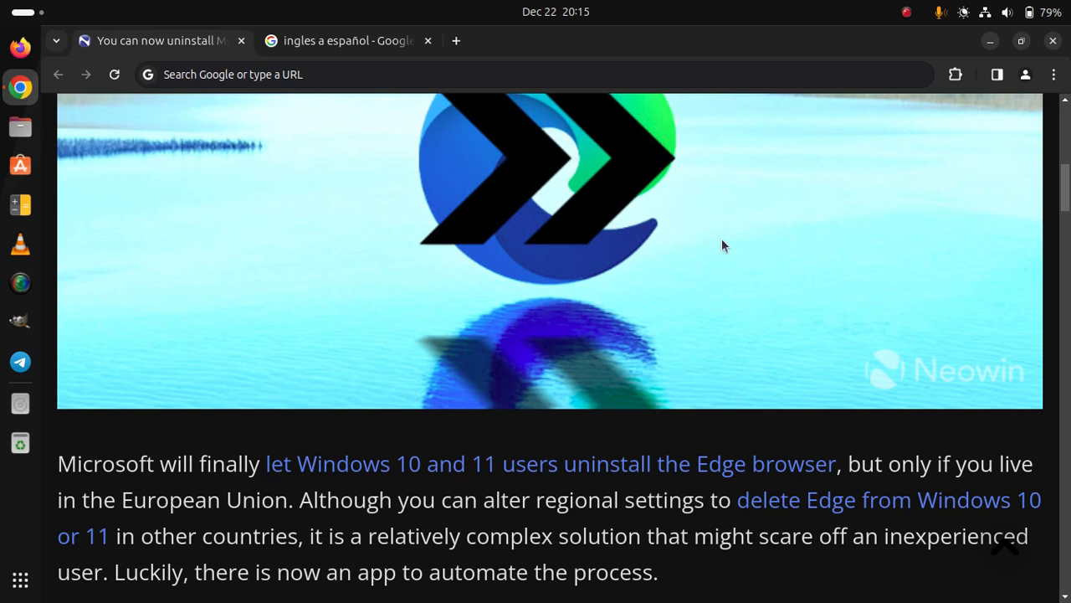
{"action": "mouse_move", "coordinate": [703, 291]}
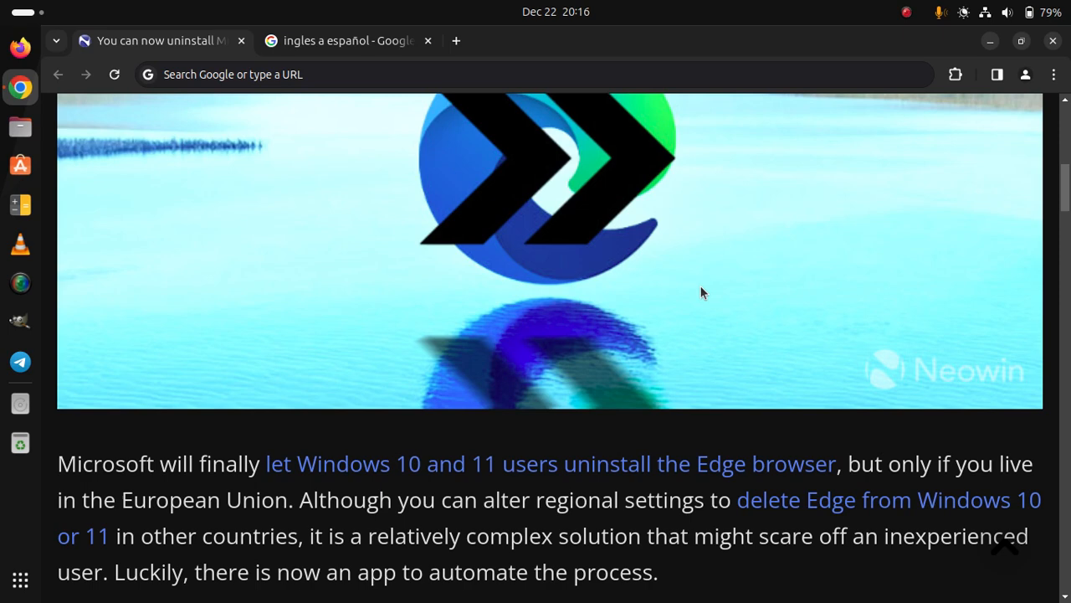
{"action": "scroll", "scroll_direction": "down", "scroll_amount": 3}
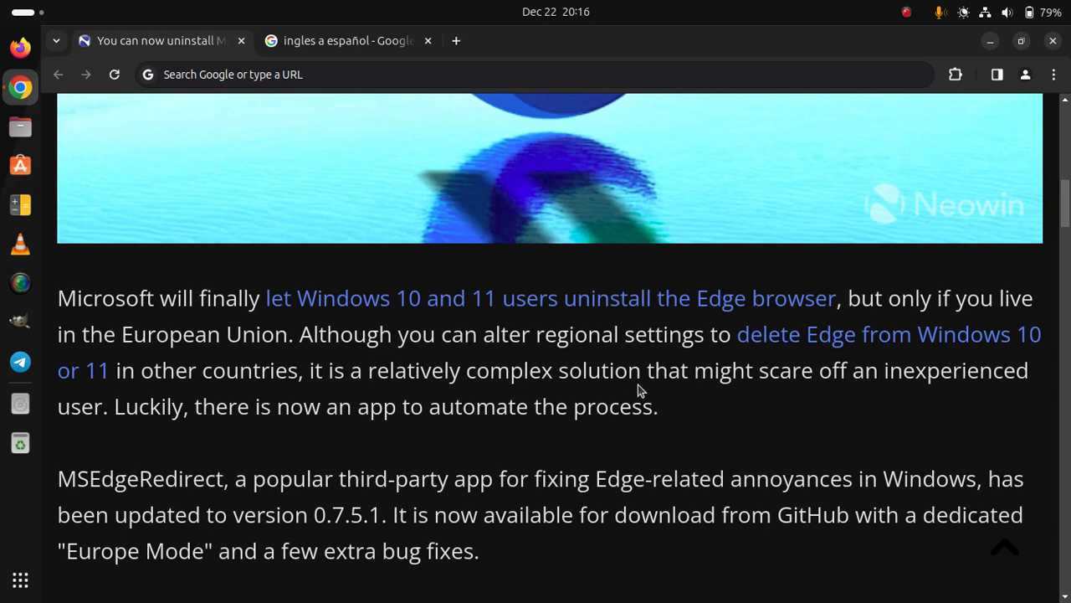
{"action": "mouse_move", "coordinate": [779, 358]}
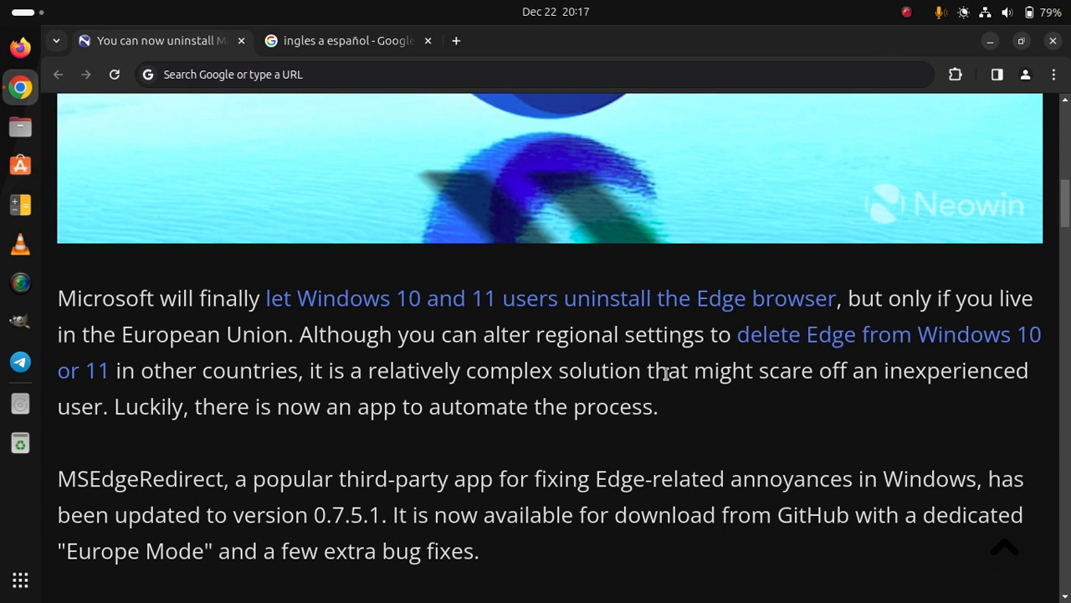
{"action": "mouse_move", "coordinate": [620, 476]}
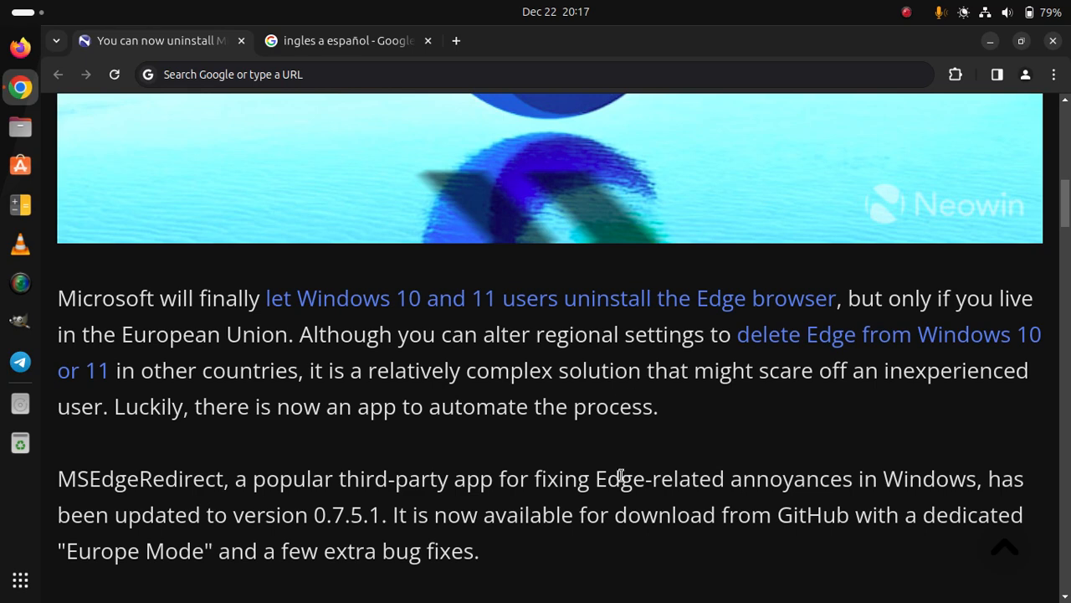
{"action": "scroll", "scroll_direction": "down", "scroll_amount": 3}
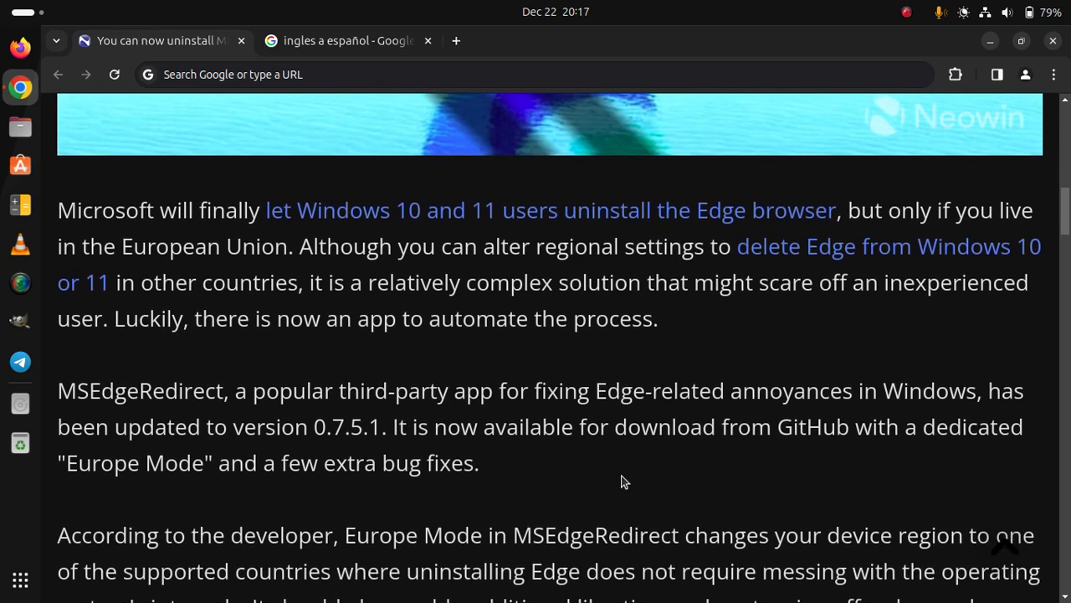
{"action": "scroll", "scroll_direction": "down", "scroll_amount": 3}
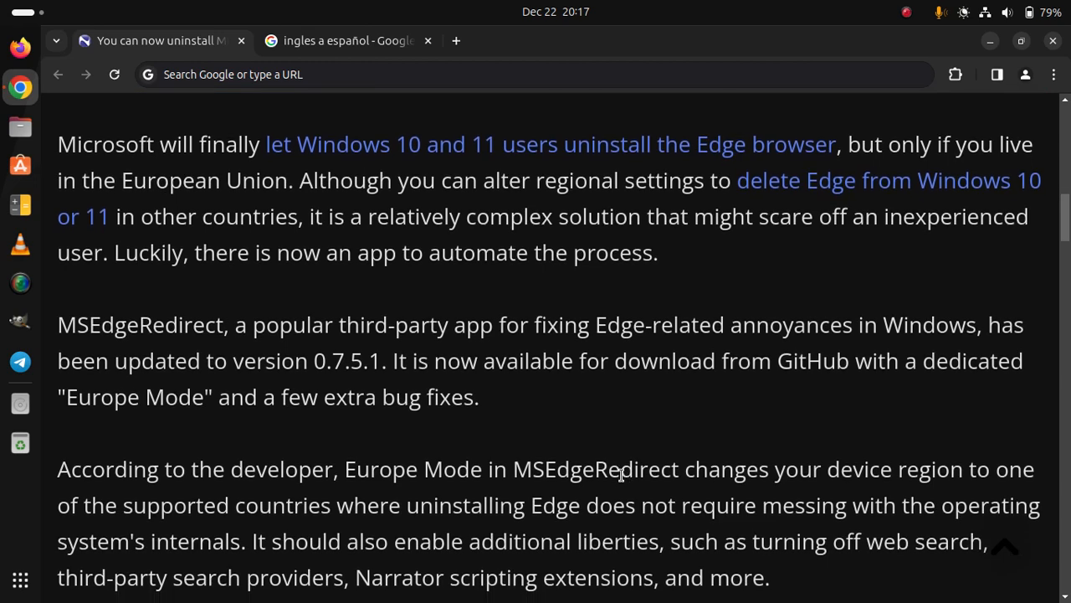
{"action": "scroll", "scroll_direction": "up", "scroll_amount": 3}
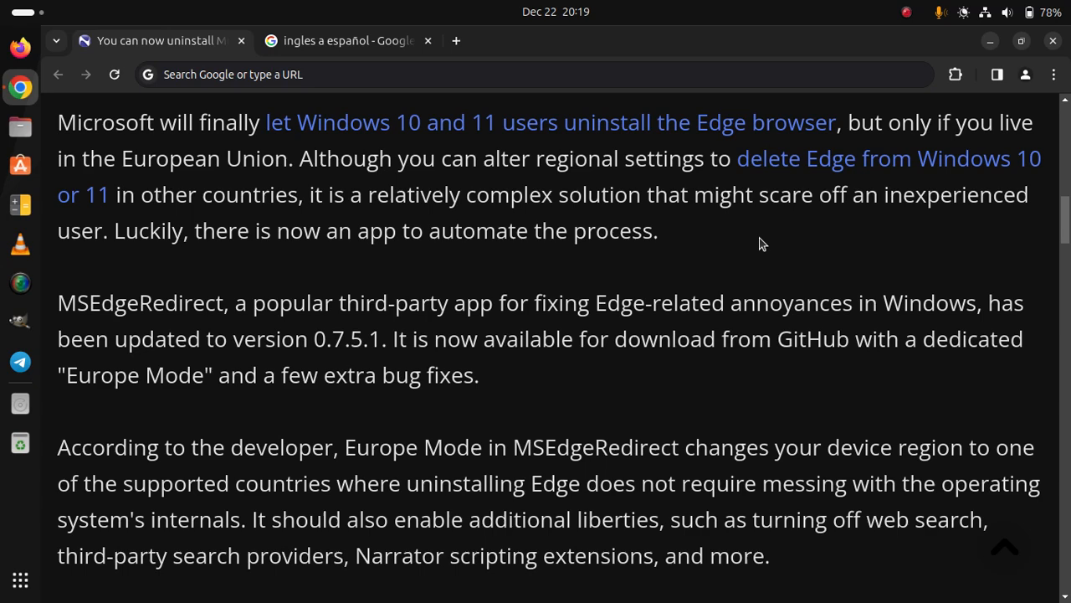
{"action": "scroll", "scroll_direction": "down", "scroll_amount": 3}
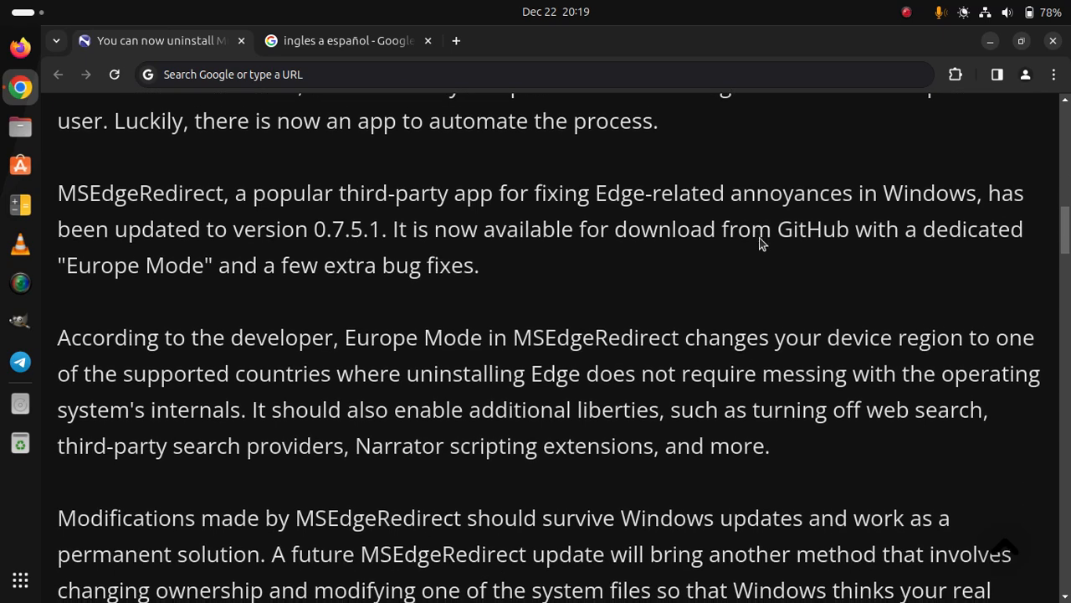
{"action": "scroll", "scroll_direction": "down", "scroll_amount": 3}
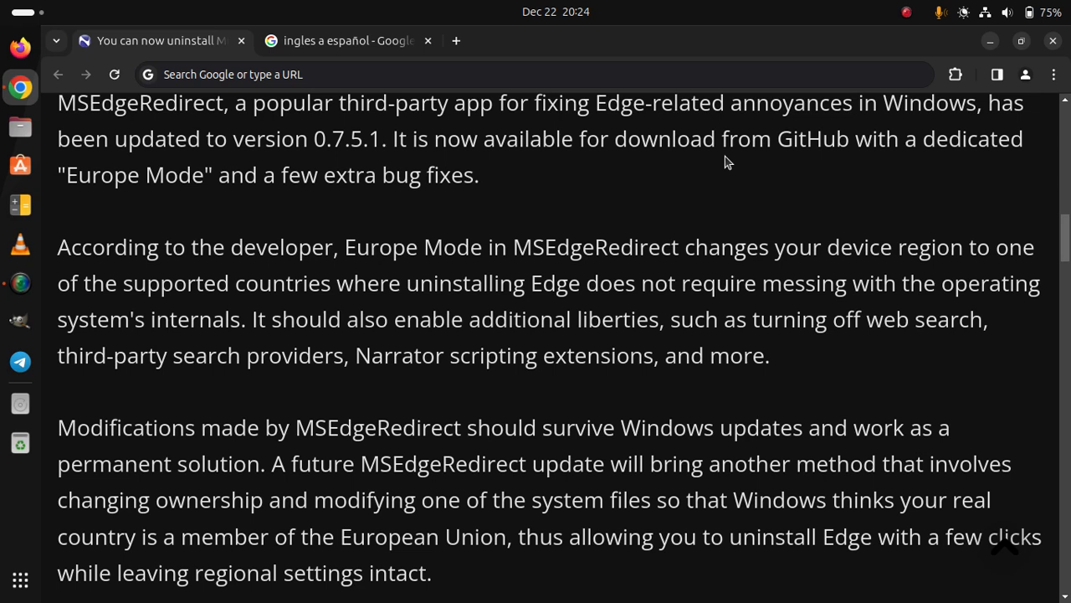
{"action": "scroll", "scroll_direction": "down", "scroll_amount": 3}
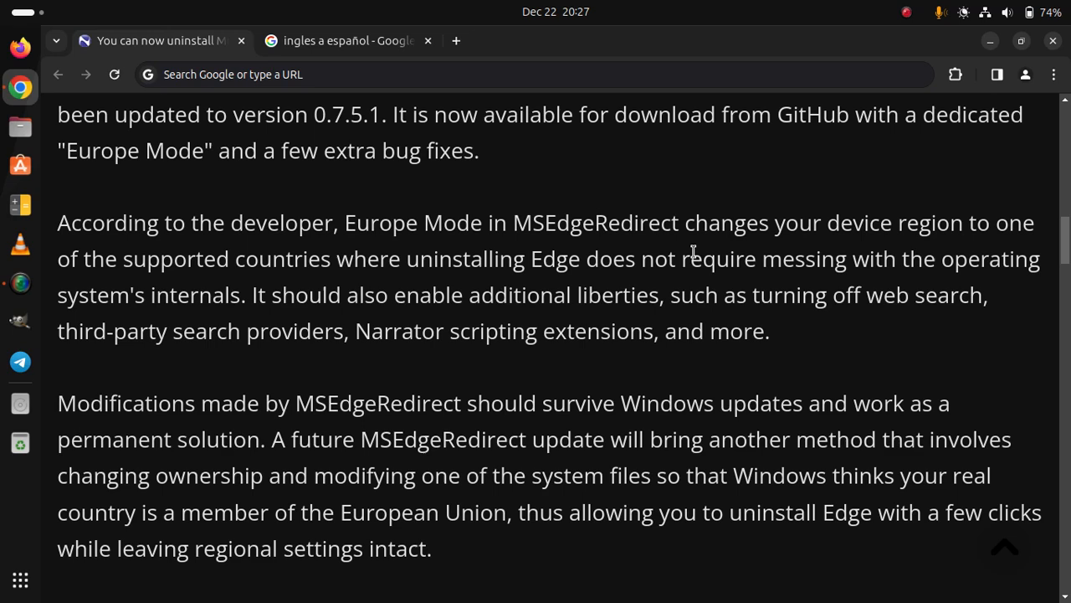
{"action": "scroll", "scroll_direction": "down", "scroll_amount": 3}
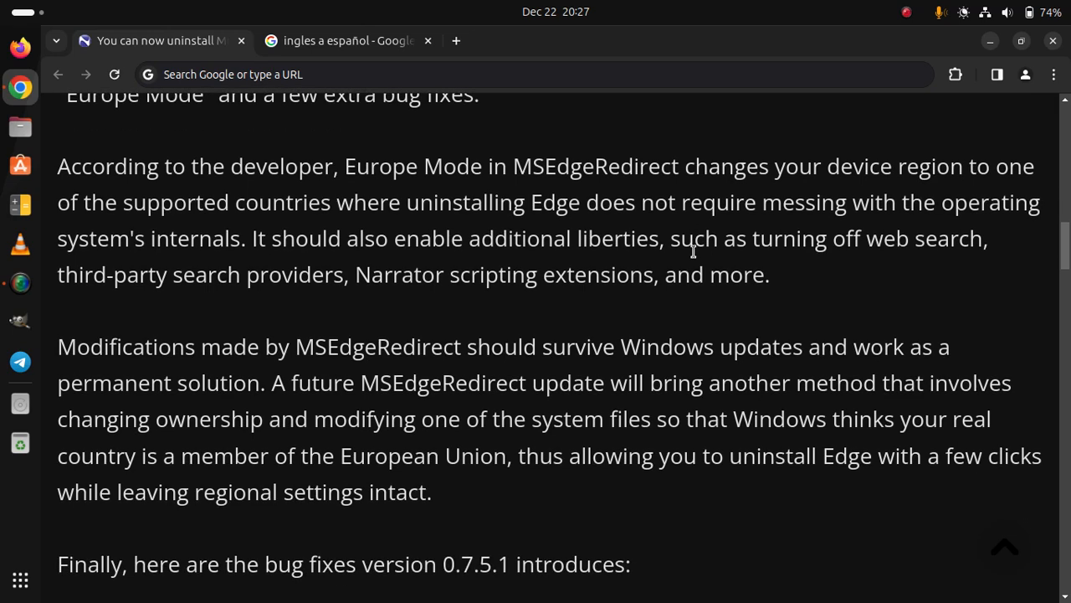
{"action": "scroll", "scroll_direction": "down", "scroll_amount": 3}
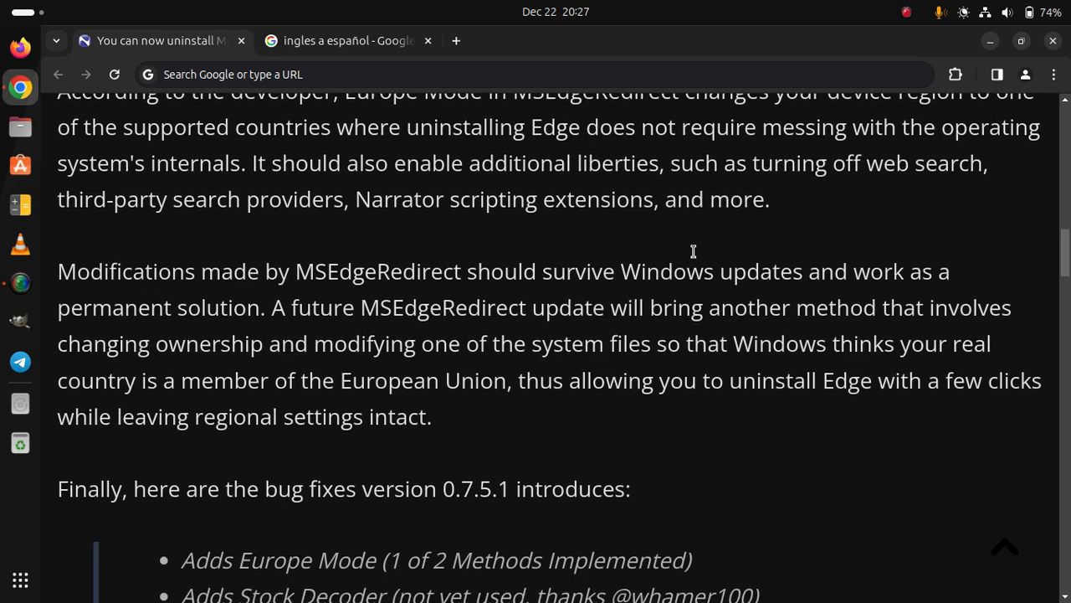
{"action": "scroll", "scroll_direction": "down", "scroll_amount": 3}
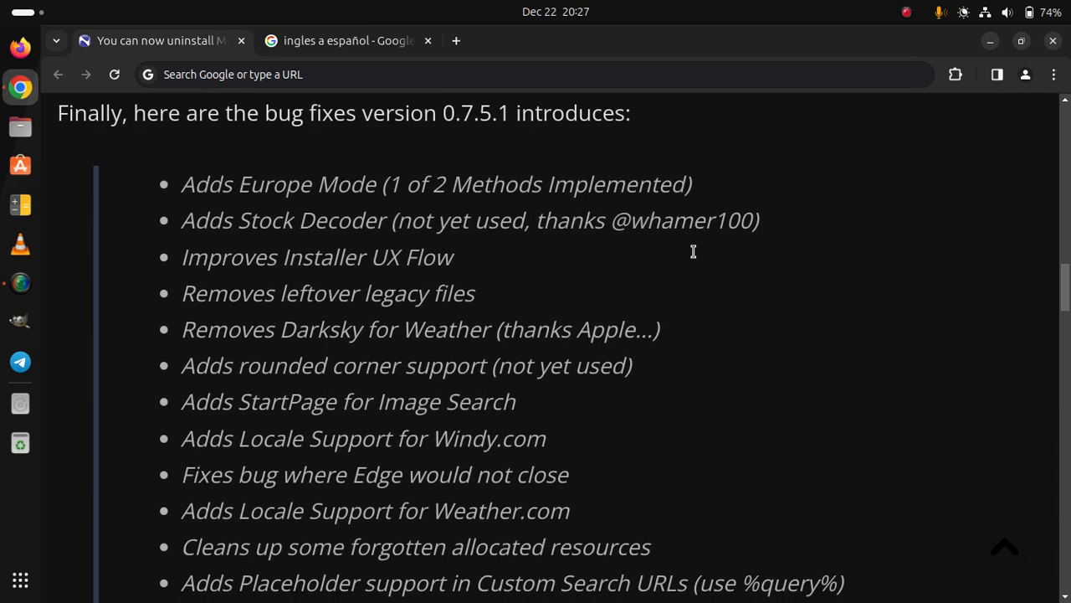
{"action": "mouse_move", "coordinate": [696, 258]}
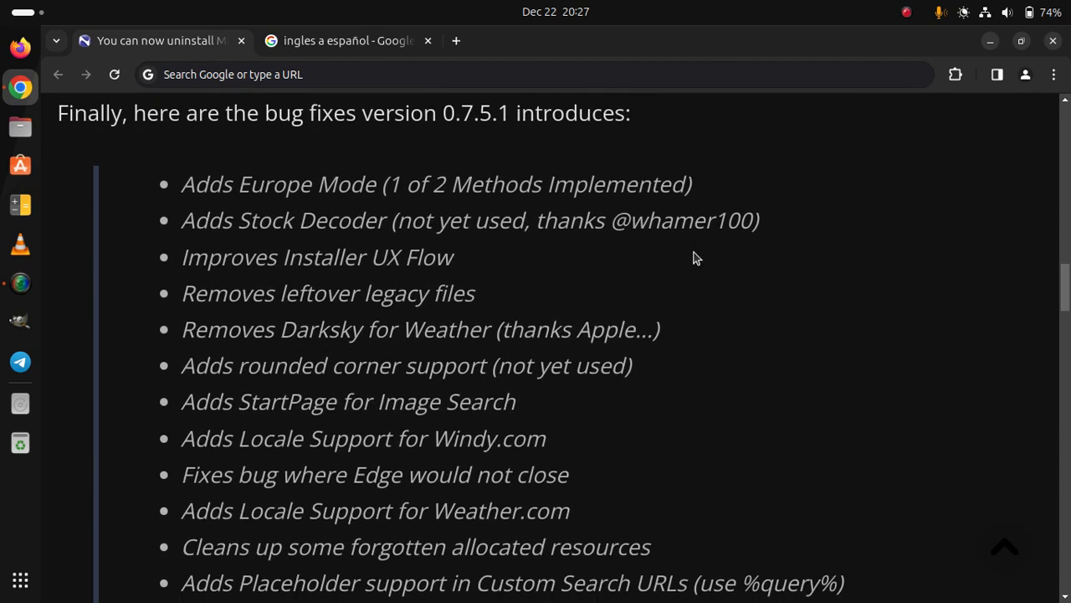
{"action": "scroll", "scroll_direction": "down", "scroll_amount": 3}
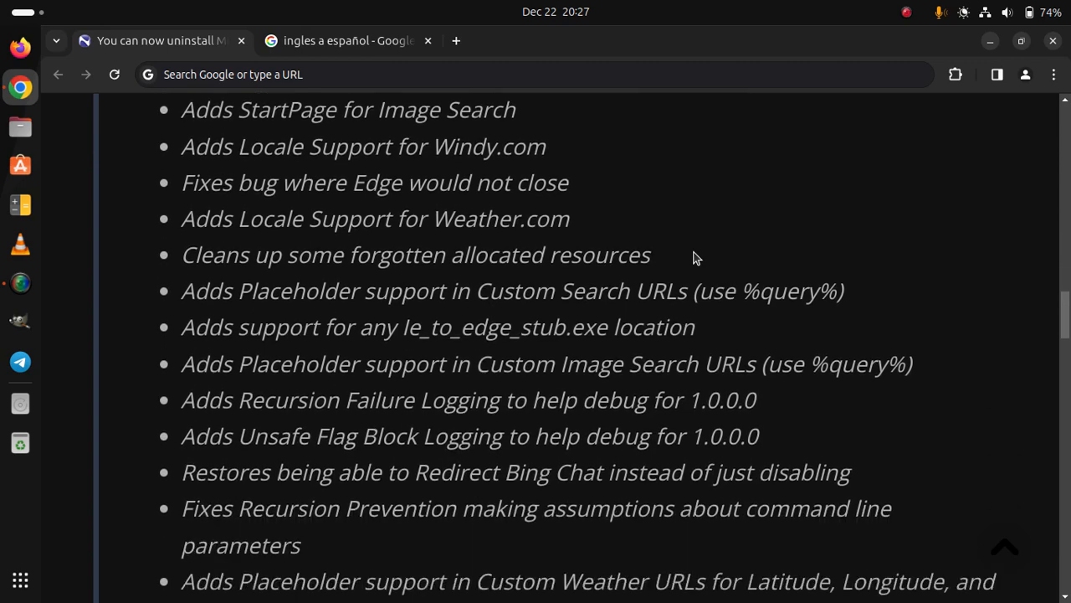
{"action": "scroll", "scroll_direction": "down", "scroll_amount": 3}
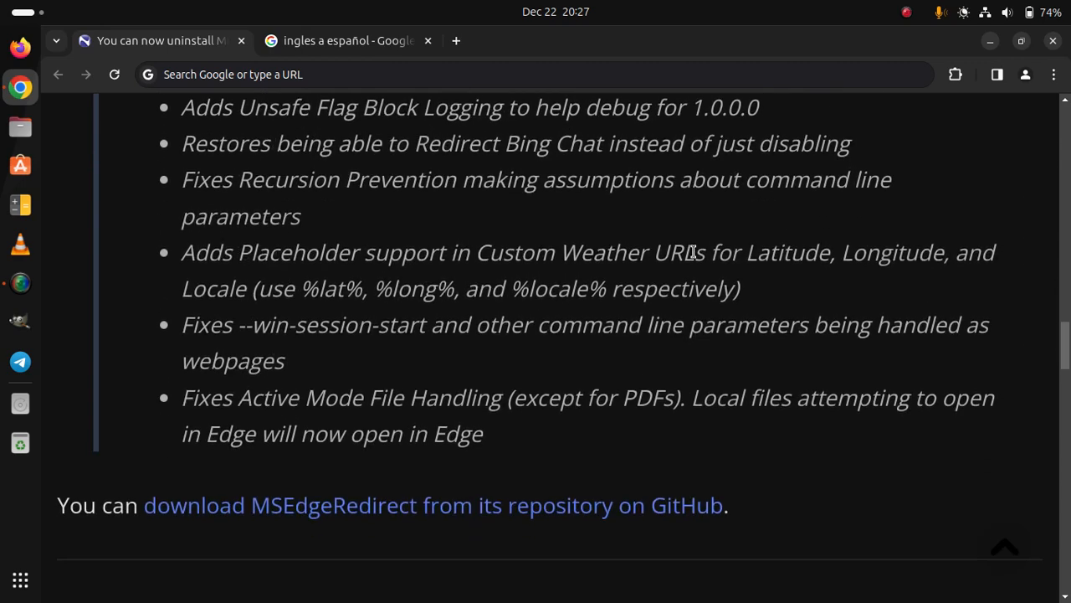
{"action": "scroll", "scroll_direction": "up", "scroll_amount": 3}
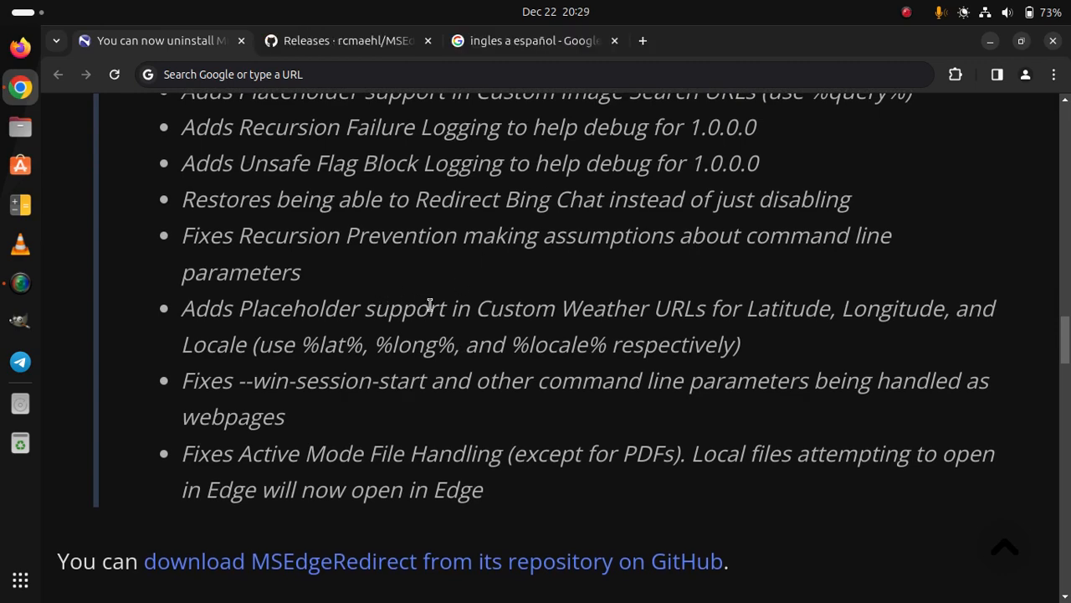
{"action": "mouse_move", "coordinate": [398, 27]}
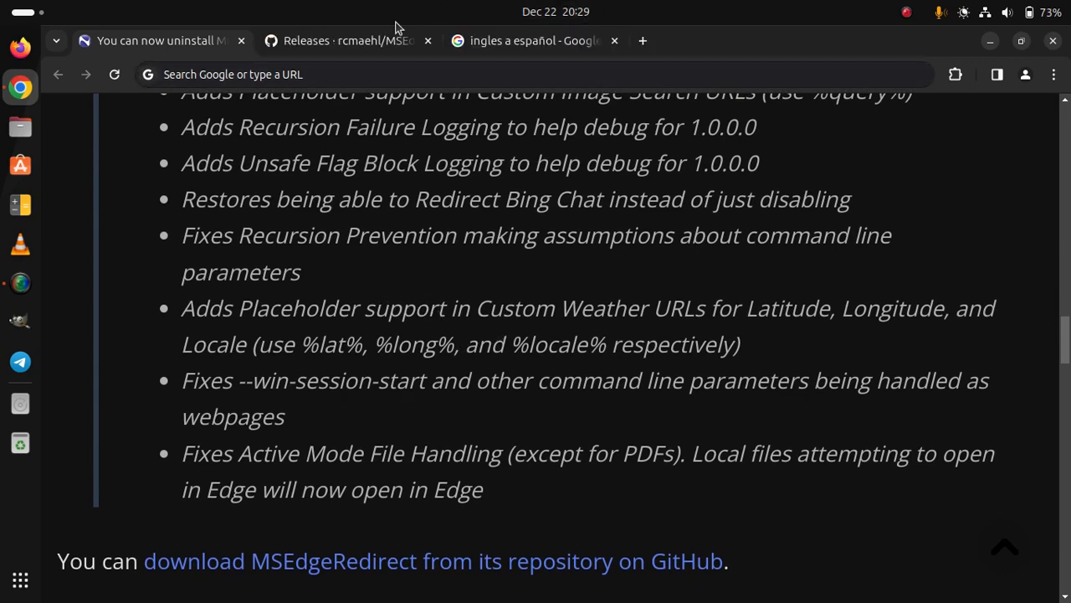